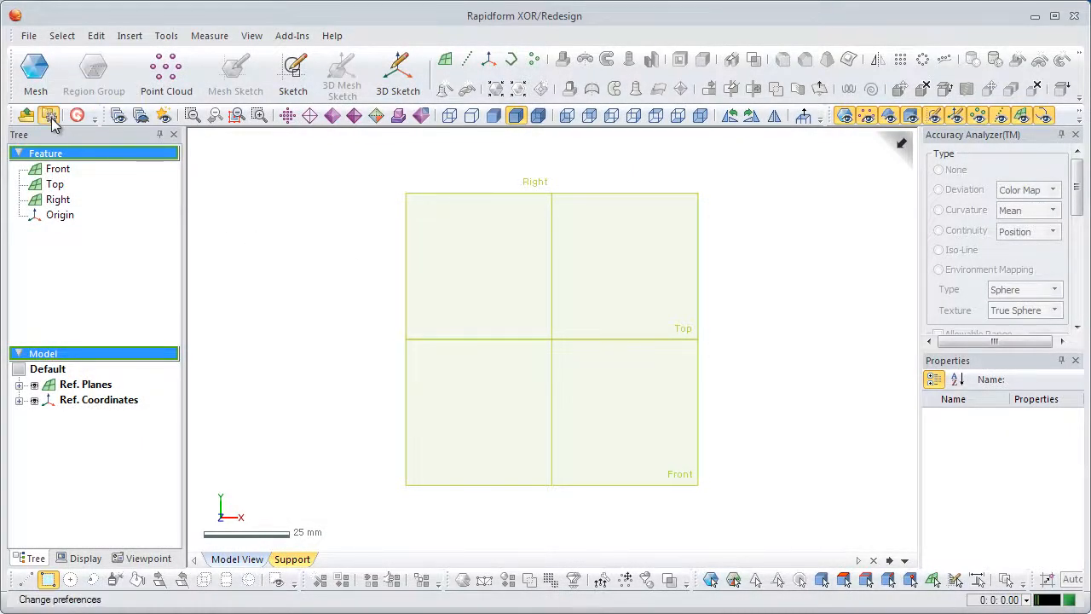
Step: Reach the Language value on the Locale page of Tools > Preferences, ready to edit
click(47, 116)
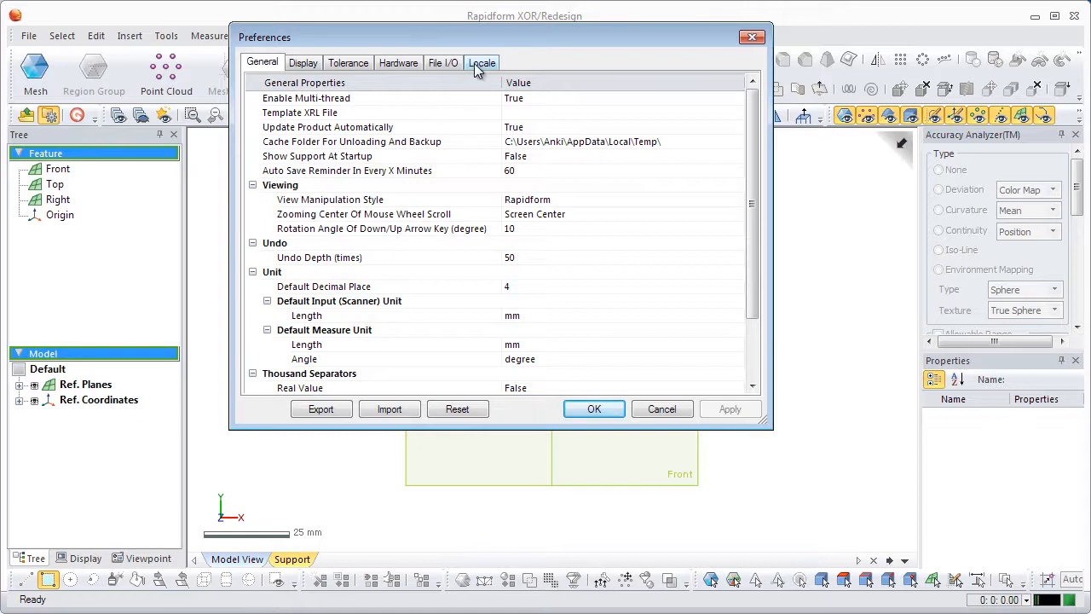
click(481, 62)
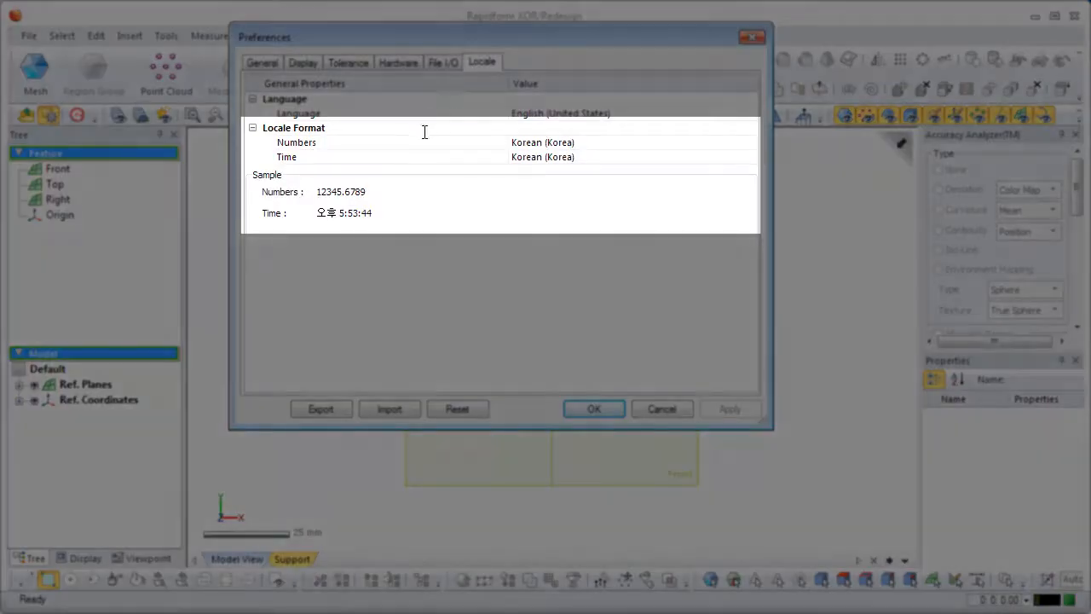
click(293, 126)
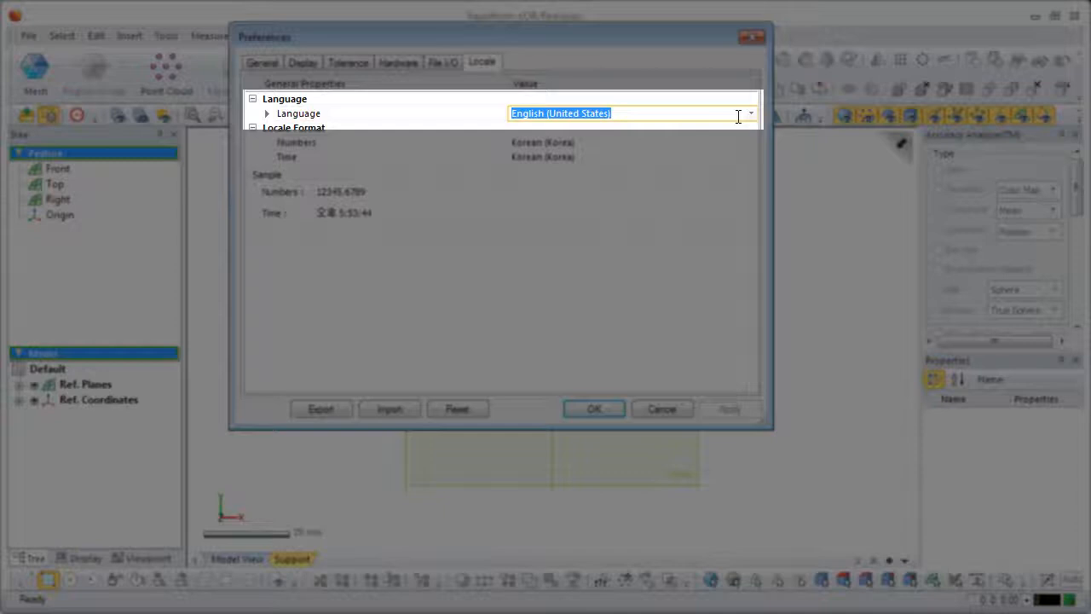
Step: Choose Korean (Korea) as the language, confirm the restart notice and close the program
click(748, 112)
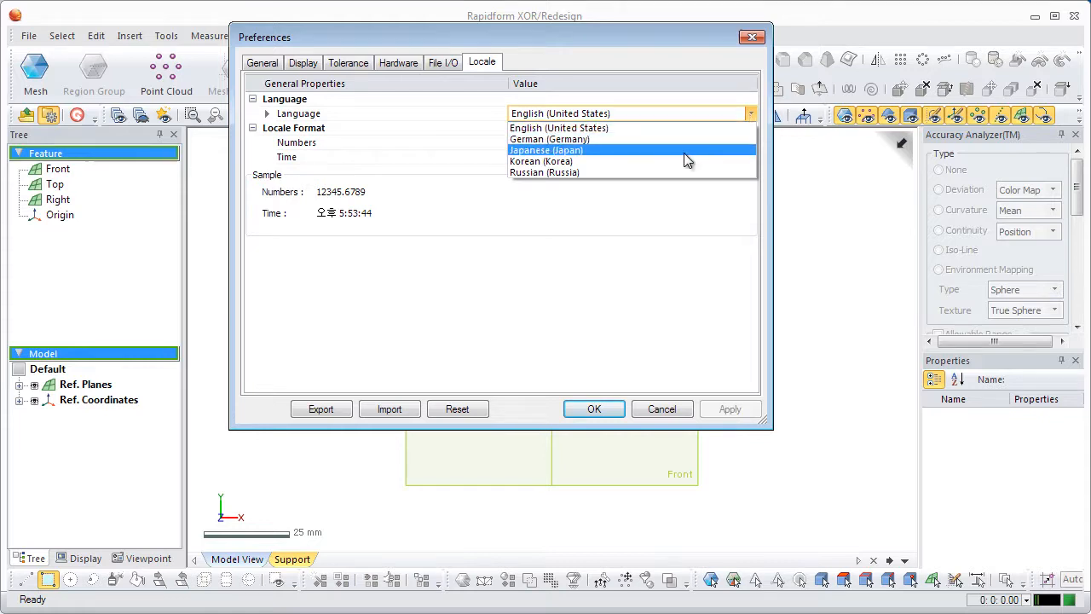
click(540, 160)
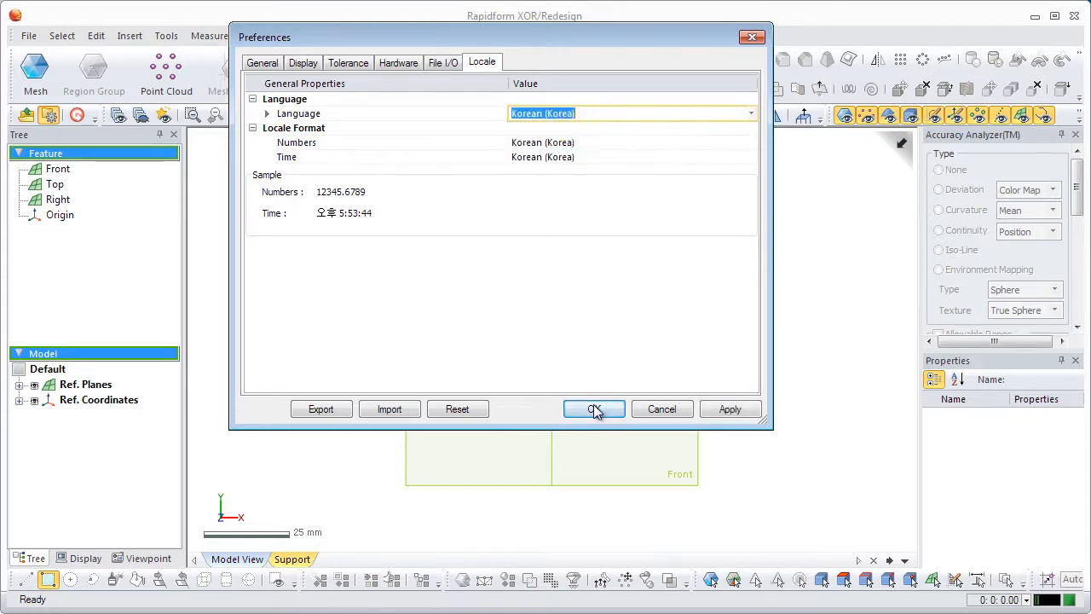
click(593, 409)
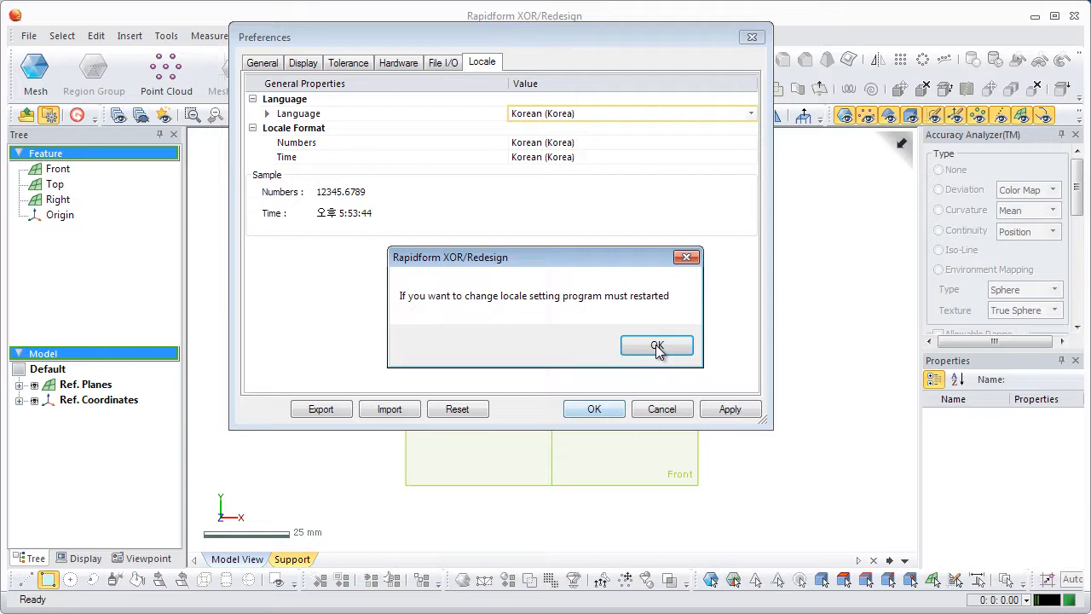
click(656, 344)
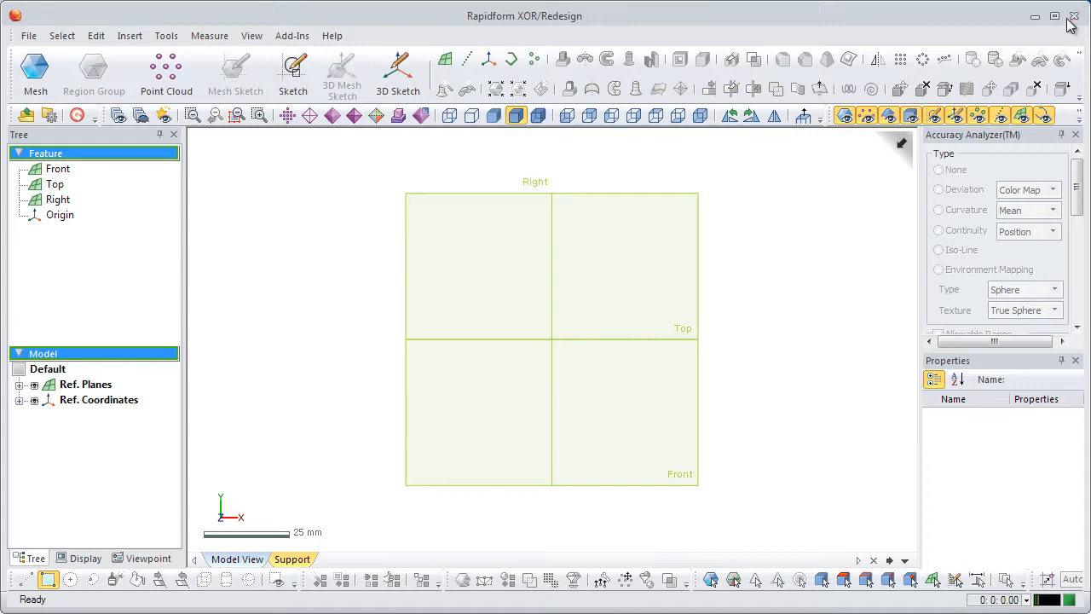
click(29, 34)
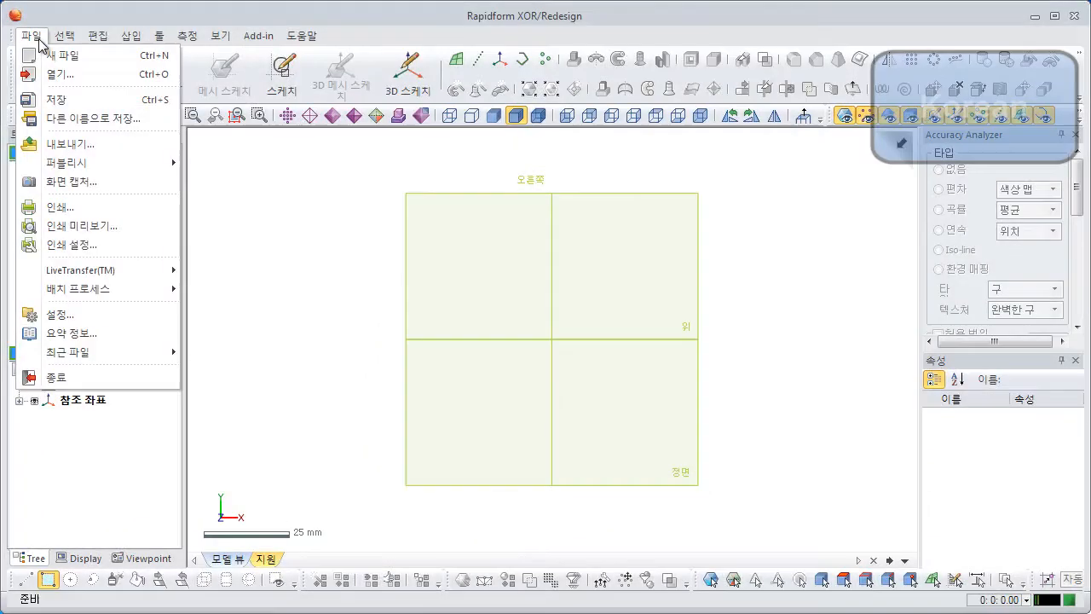
Step: Start Add Reference Plane and list its creation methods, now shown in Korean
click(95, 34)
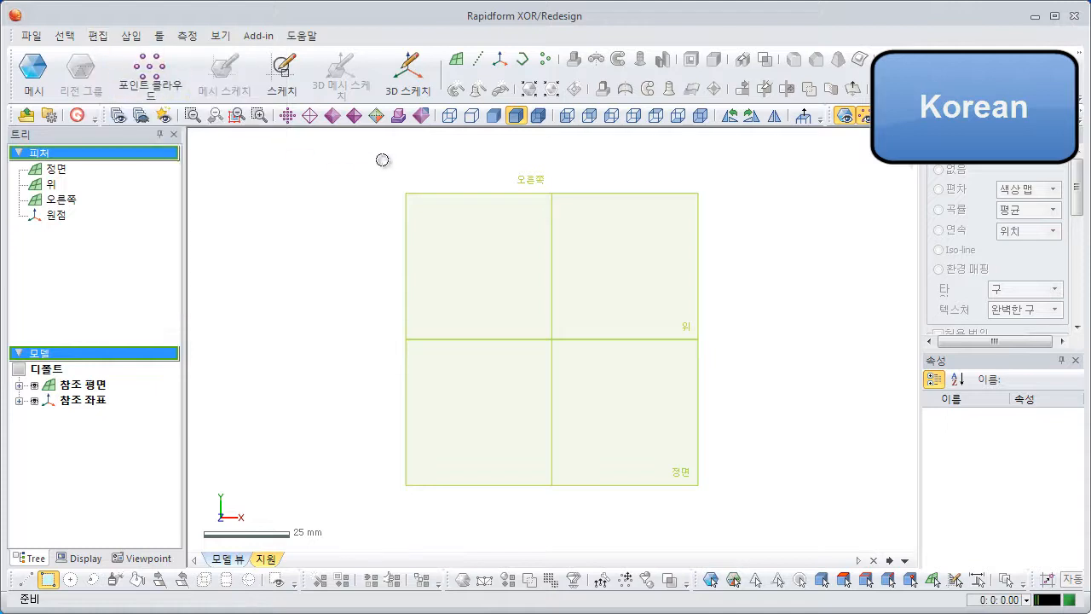
click(457, 59)
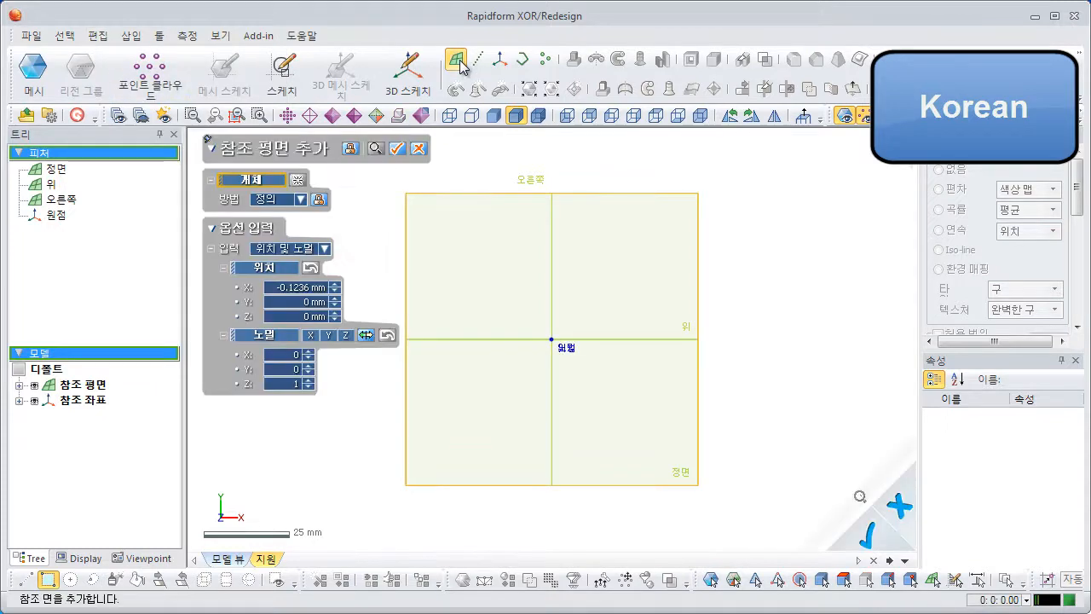
click(276, 198)
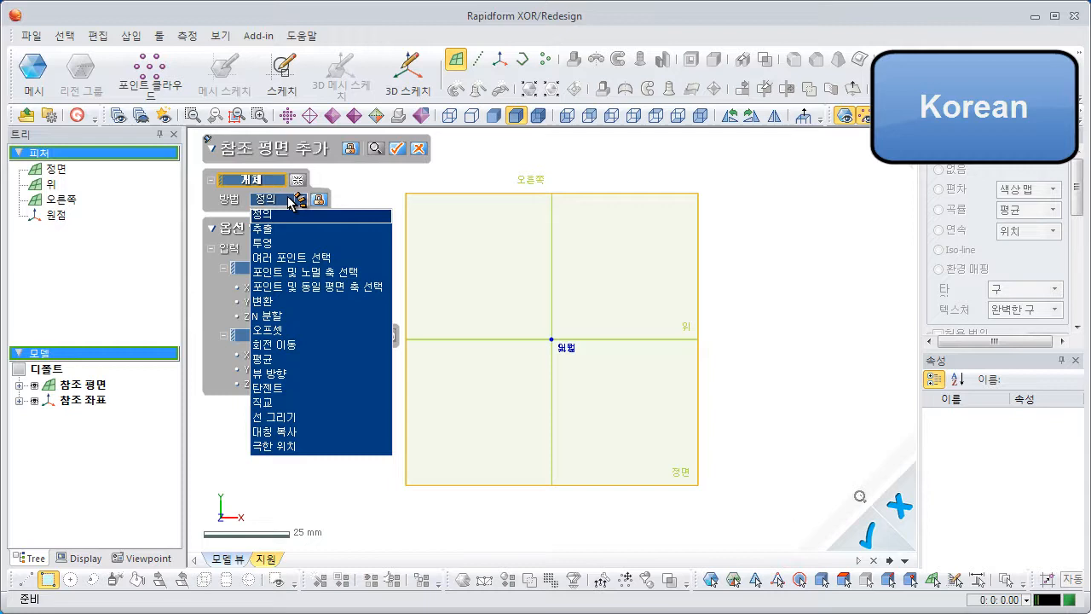